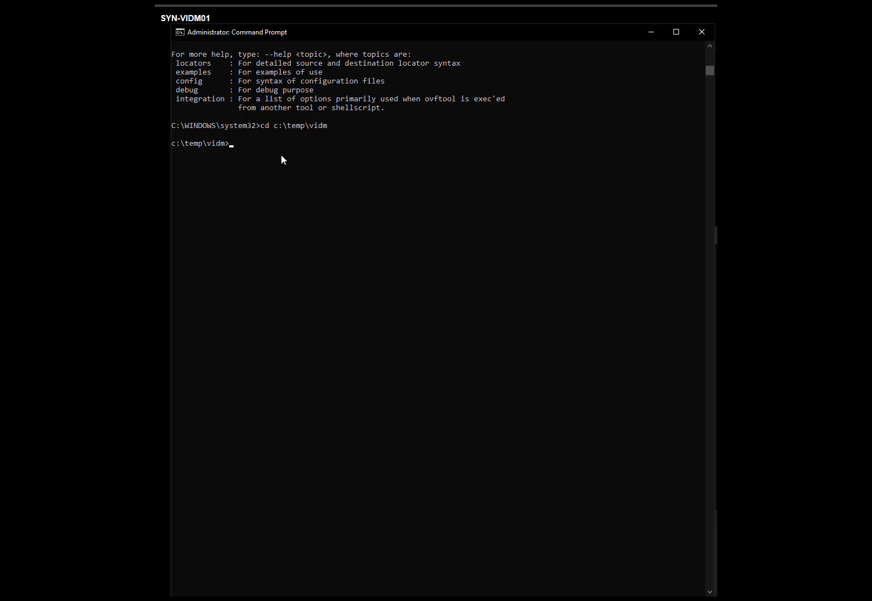
# Run ovftool.exe --allowExtraConfig --skipManifestCheck on identity-manager-19.03.0.0-13322314_OVF10.ova, outputting new-vidm.ovf
pyautogui.write('ovftool.e')
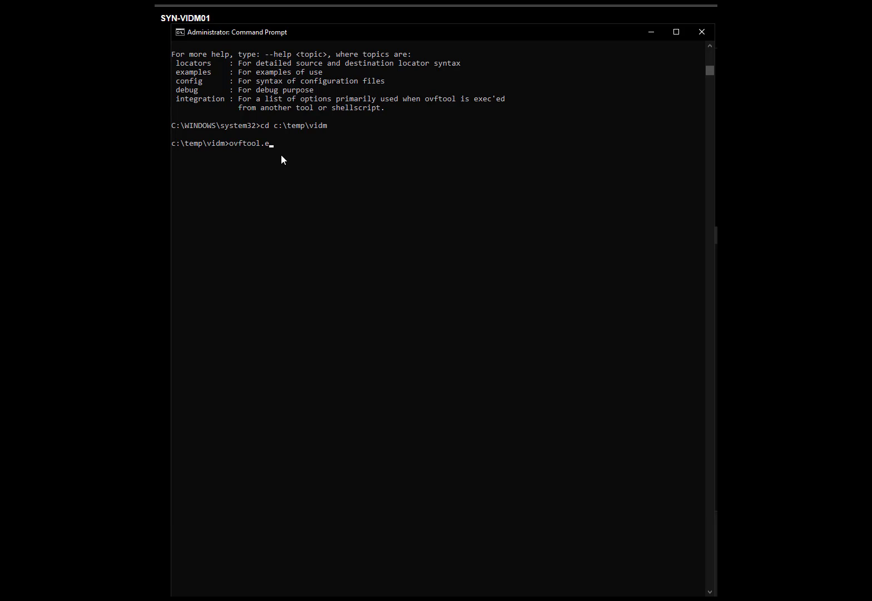
pyautogui.write('xe --allow')
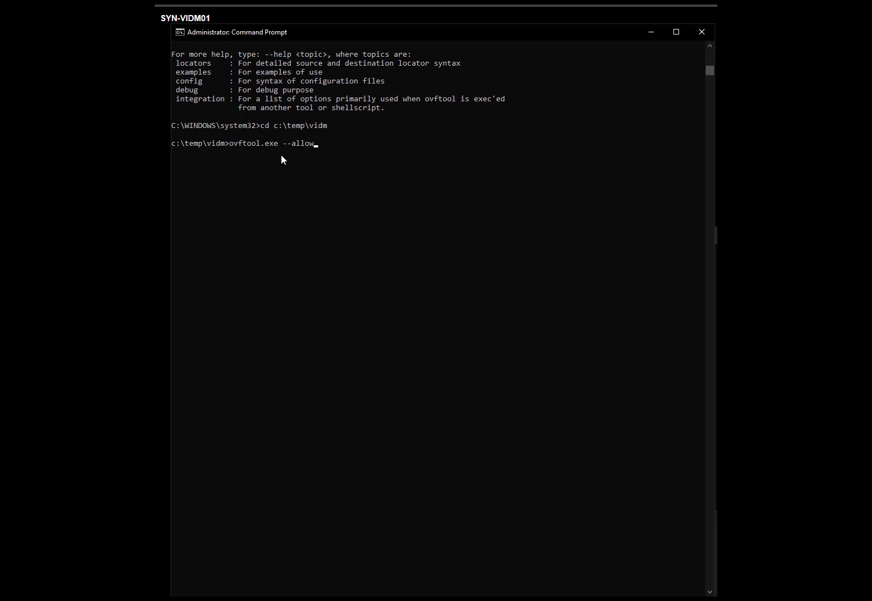
pyautogui.write('Ext')
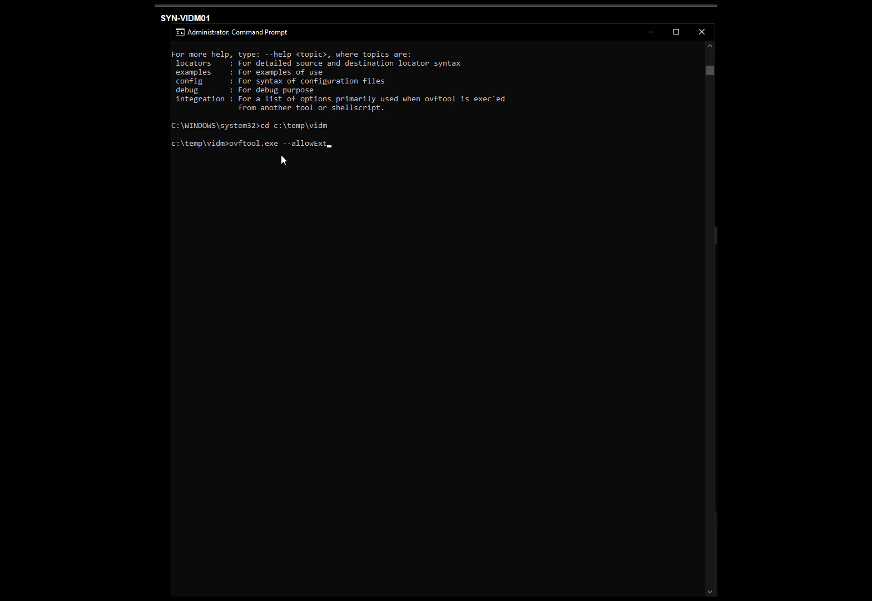
pyautogui.write('raConfo')
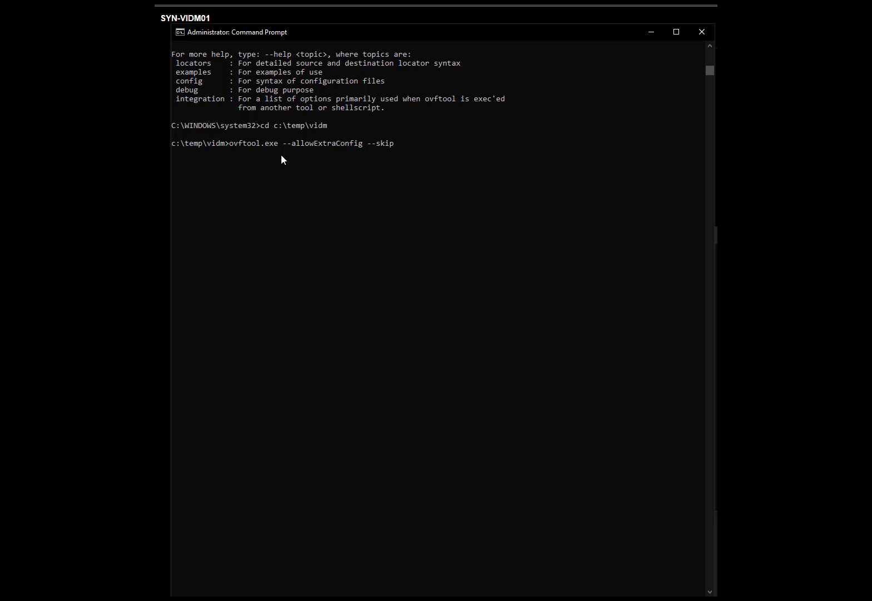
pyautogui.write('Manifesr')
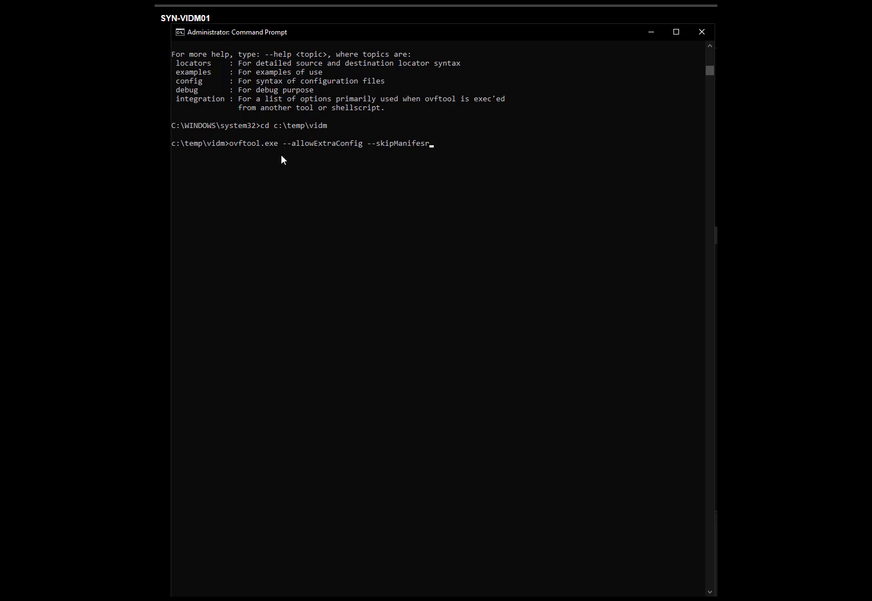
pyautogui.write('tCheck')
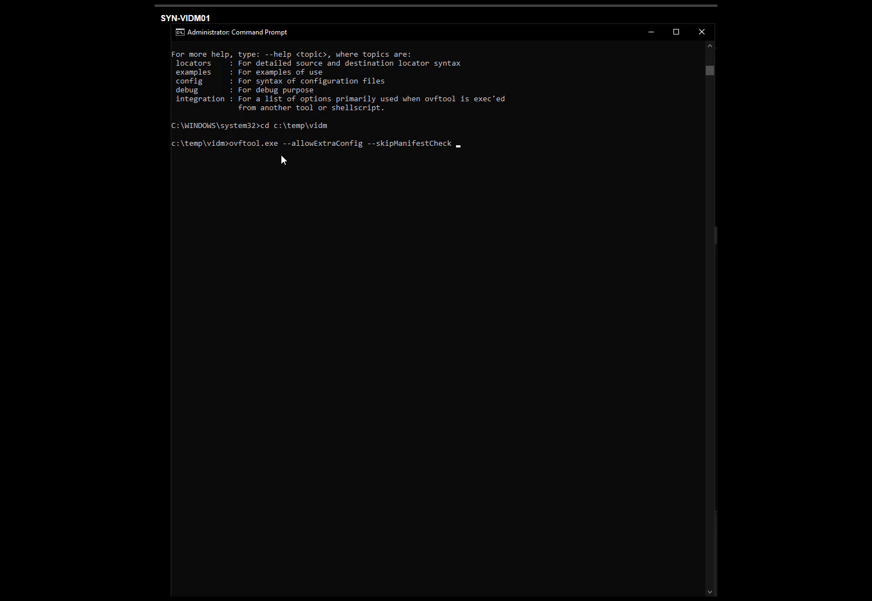
pyautogui.write('"')
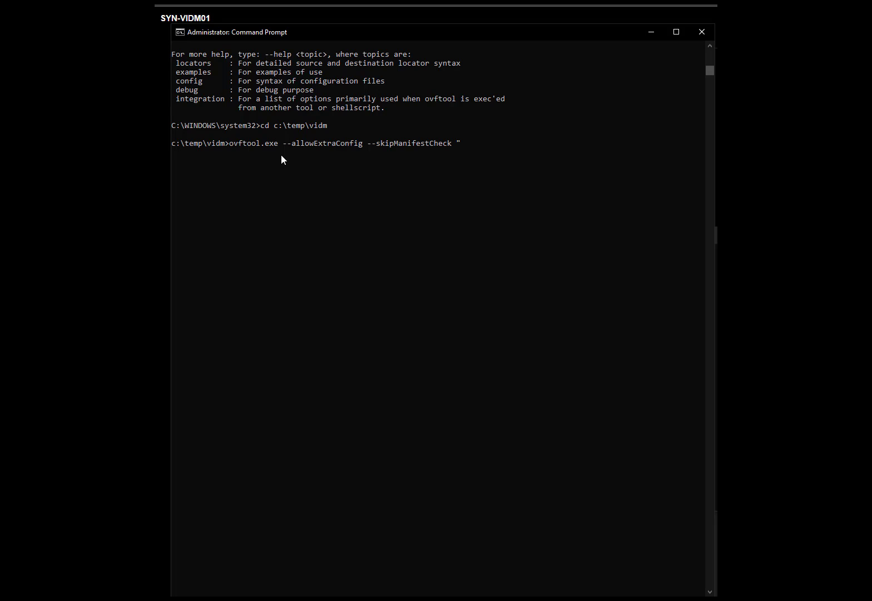
pyautogui.write('v')
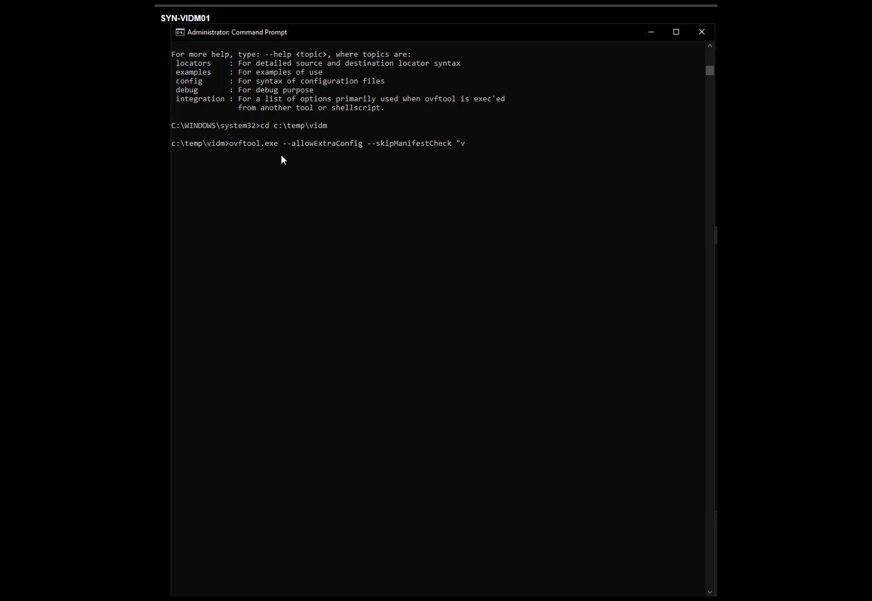
pyautogui.write('identity-manager-19.03.0.0-13322314_OVF10.ova"')
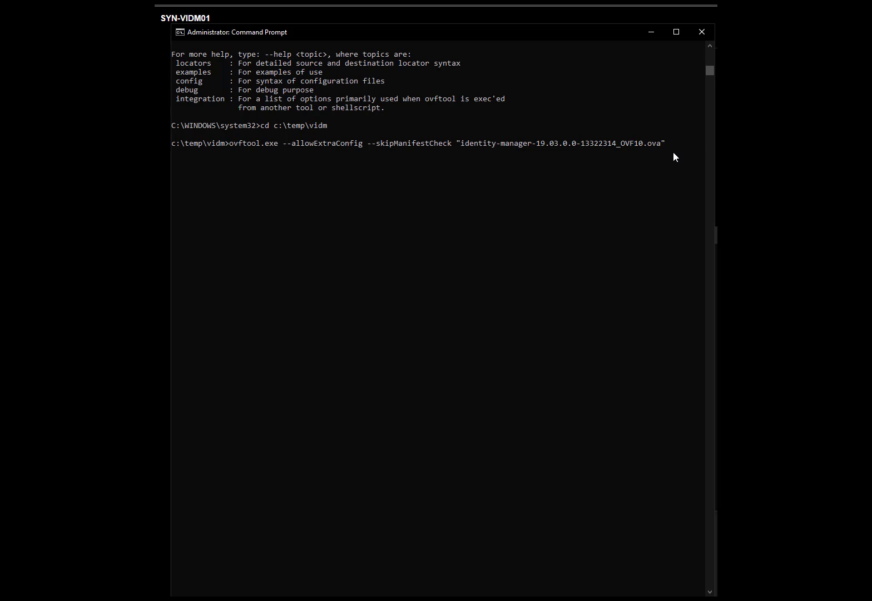
pyautogui.write('new-')
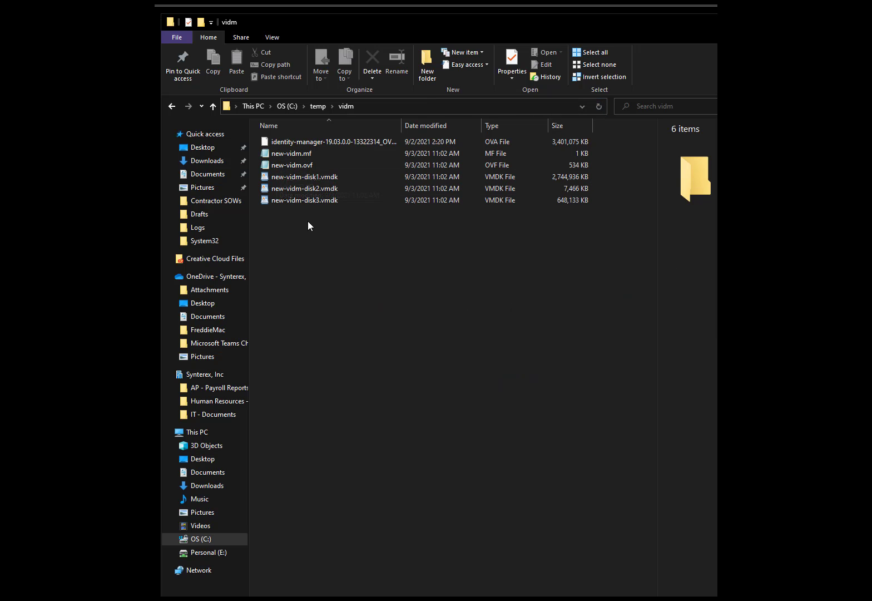
# Open new-vidm.mf and then new-vidm.ovf from the vidm folder in Notepad
pyautogui.click(301, 153)
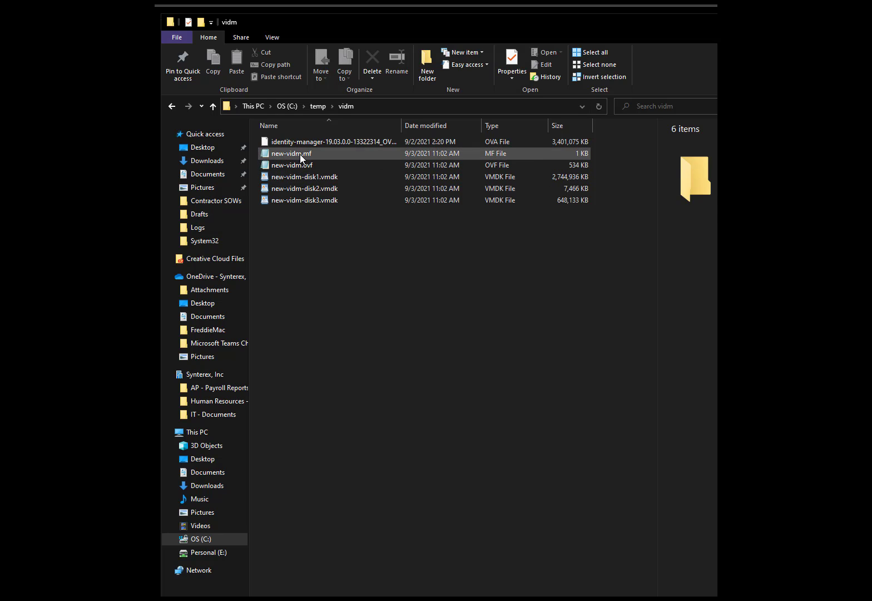
pyautogui.doubleClick(292, 154)
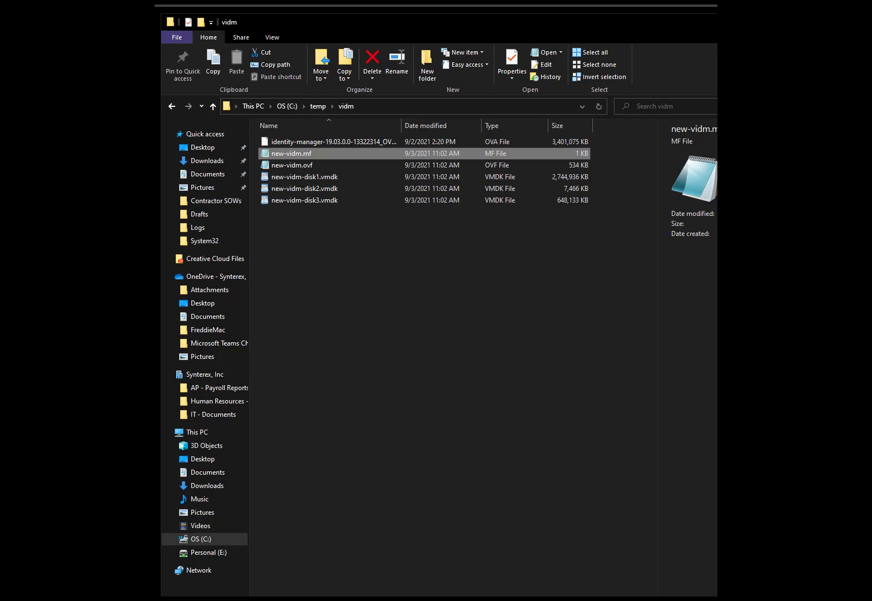
pyautogui.doubleClick(294, 165)
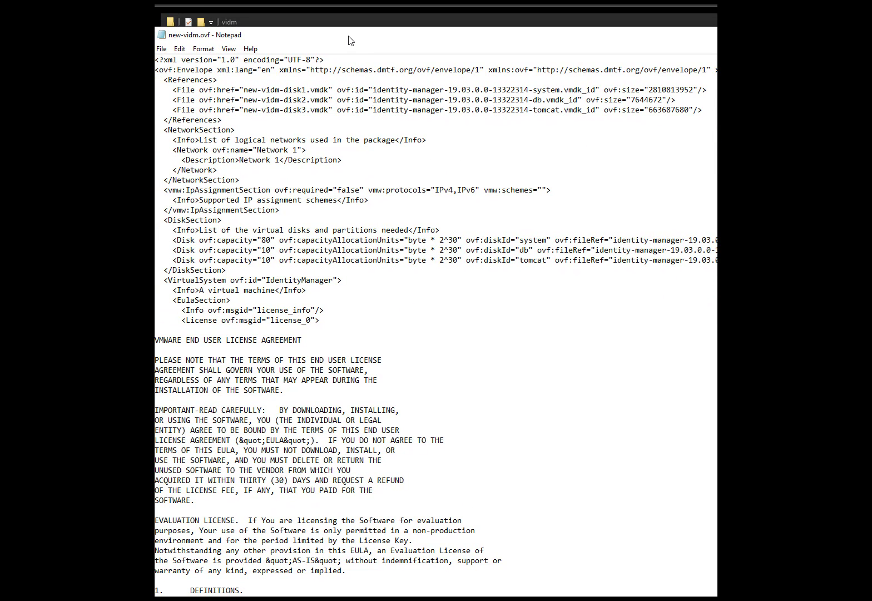
# Change the system disk's ovf:capacity from 80 to 100, save, and close the descriptor
pyautogui.click(272, 239)
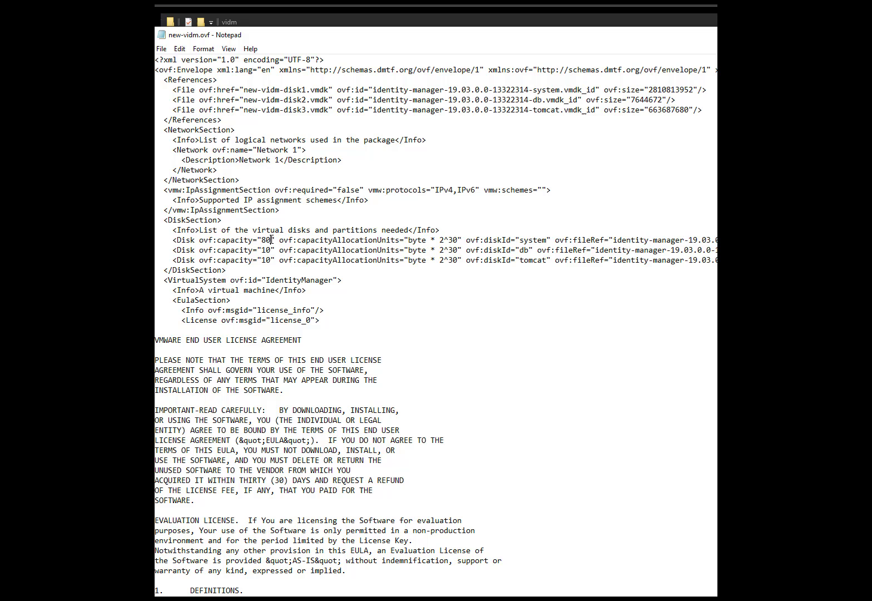
pyautogui.press('Backspace')
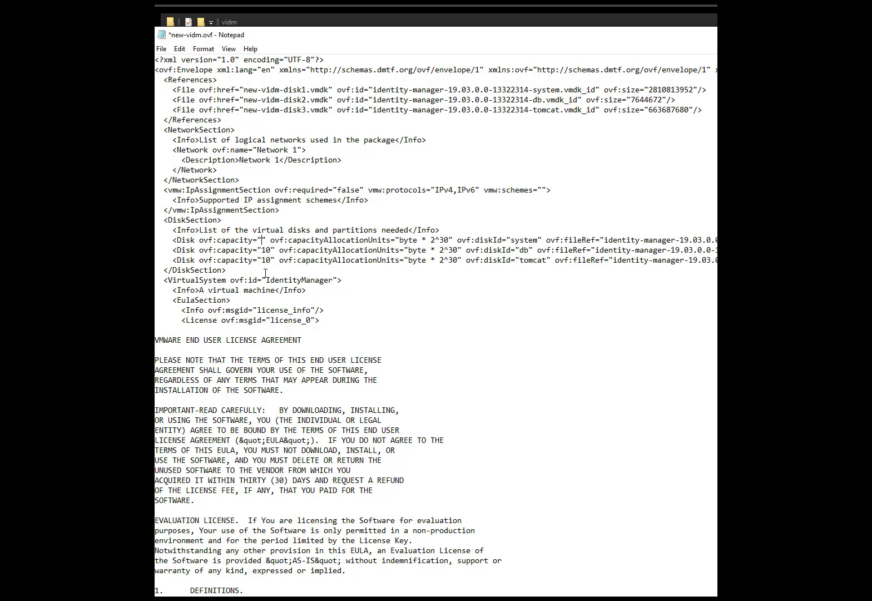
pyautogui.write('100')
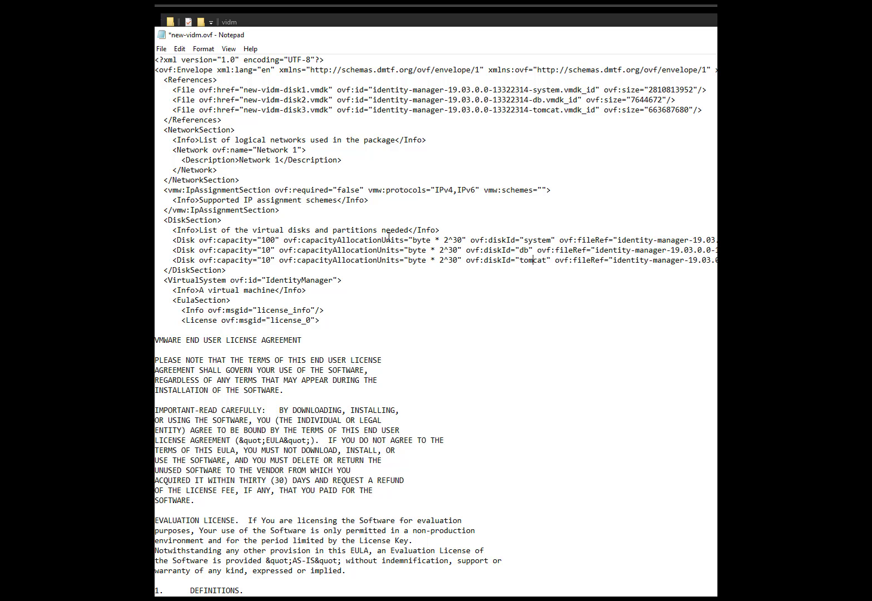
pyautogui.scroll(-3)
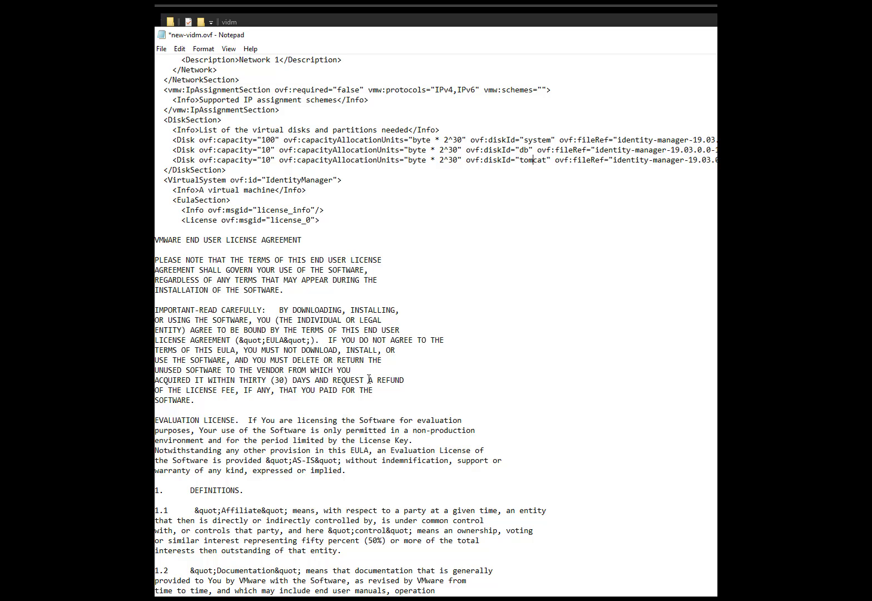
pyautogui.click(161, 49)
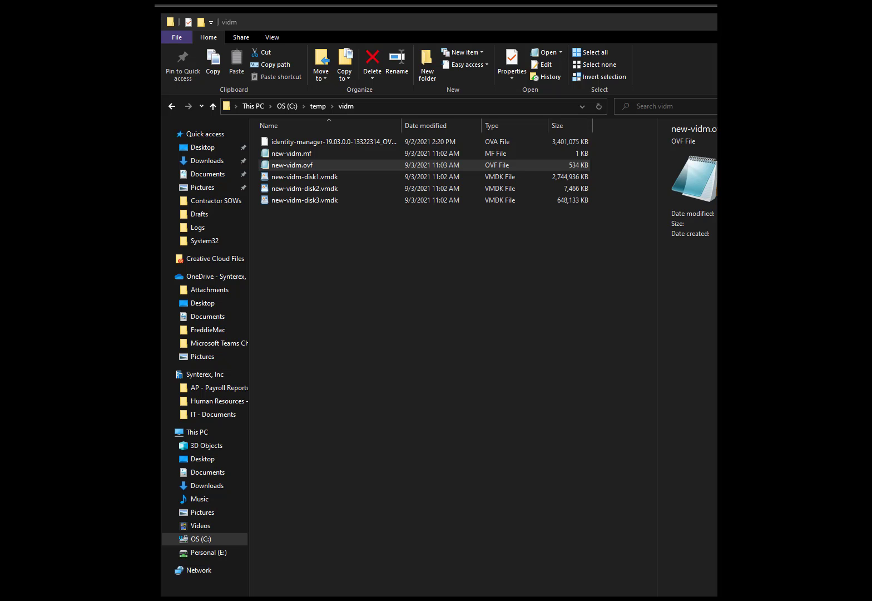
# Review the vidm files and bring the Command Prompt window back to the front
pyautogui.click(291, 153)
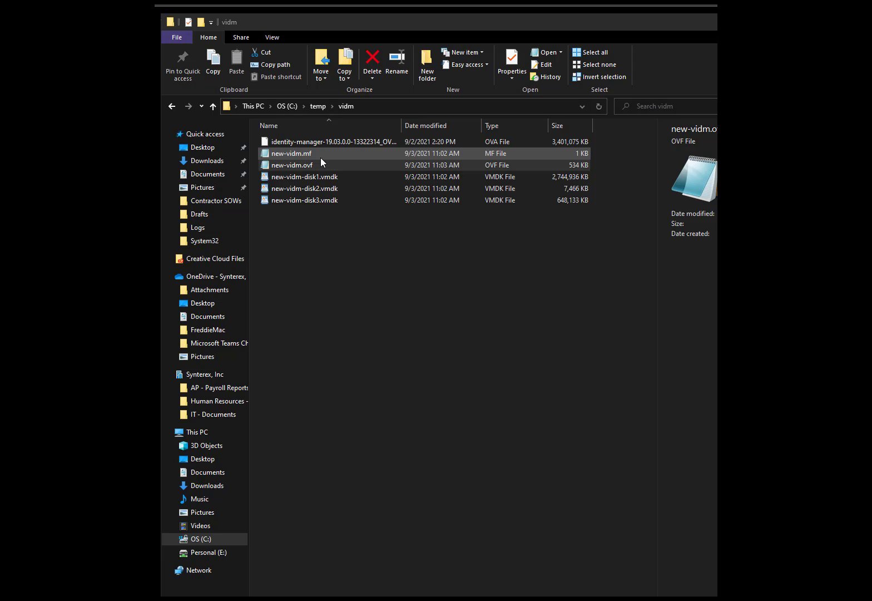
pyautogui.click(292, 165)
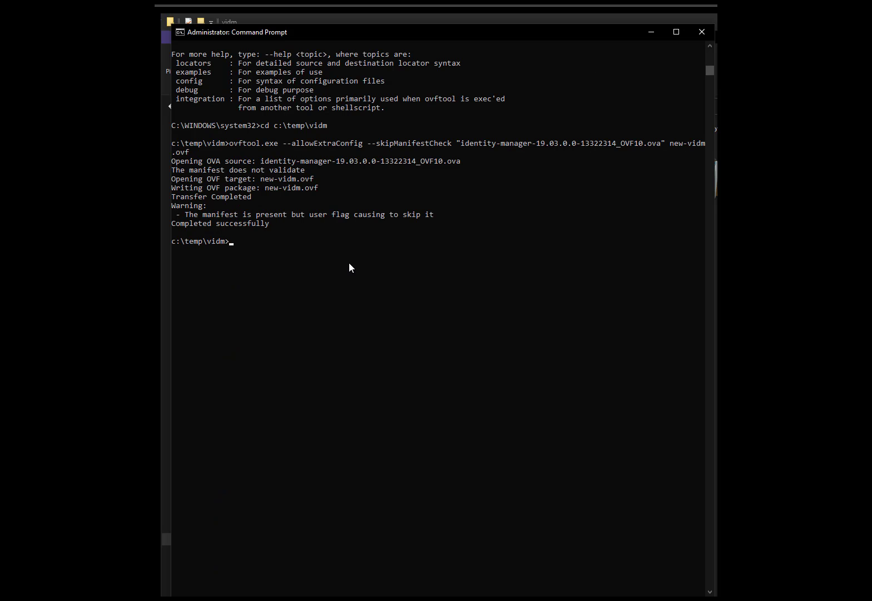
# Run ovftool.exe --allowExtraConfig new-vidm.ovf new-vidm.ova to repackage the edited OVF
pyautogui.write('ovftool.exe -')
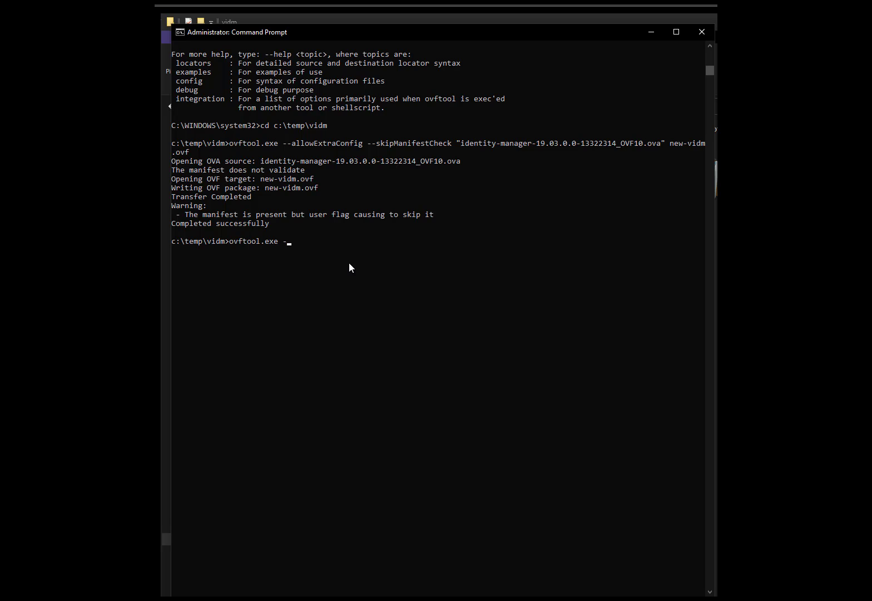
pyautogui.write('allowExtraC')
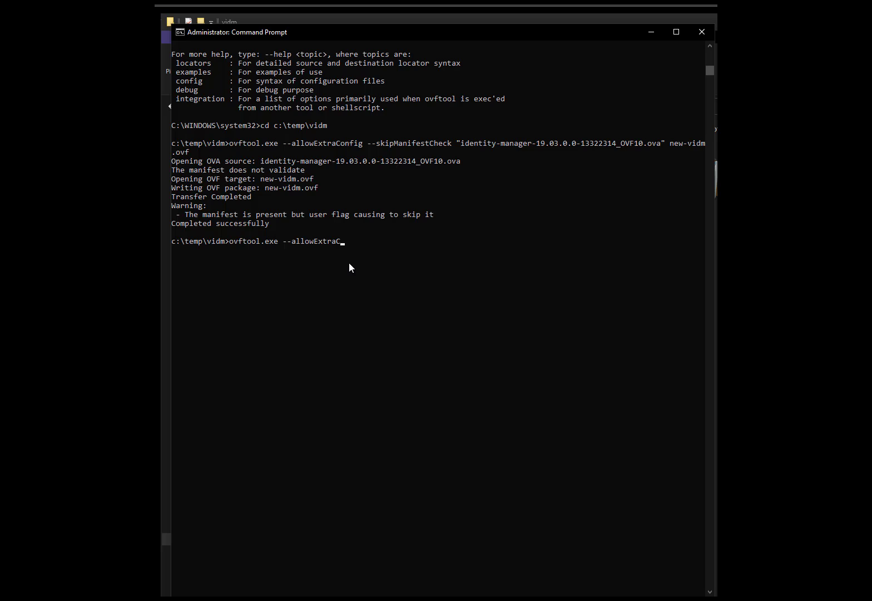
pyautogui.write('onfig')
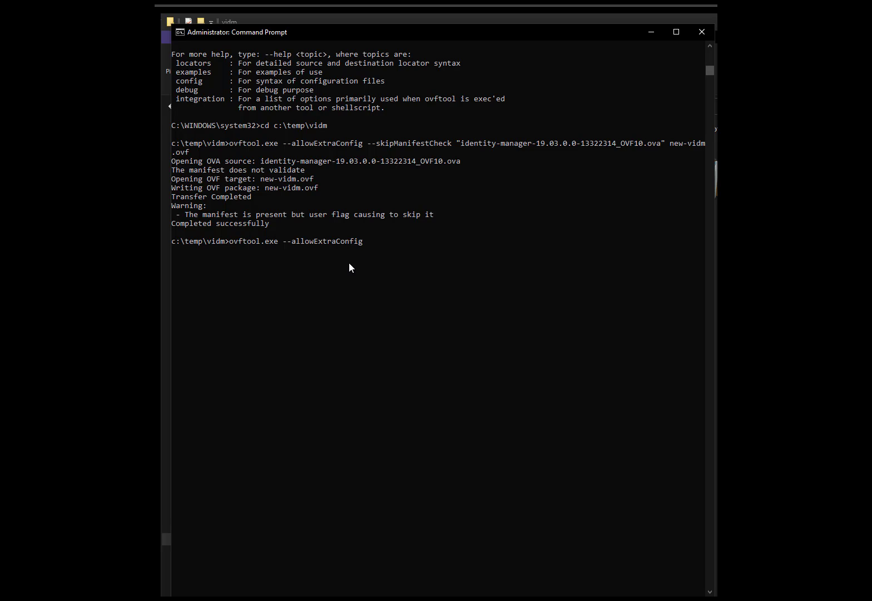
pyautogui.write('new-')
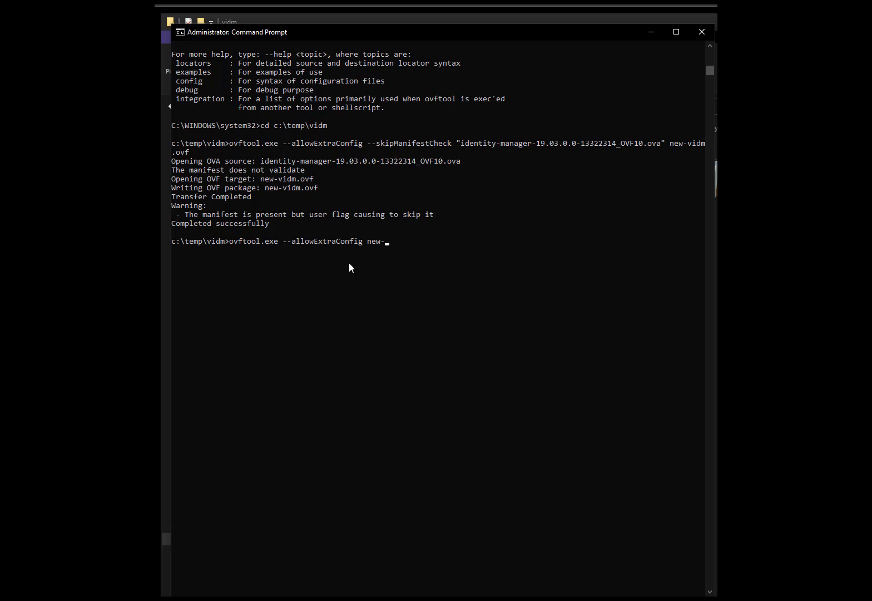
pyautogui.write('vidm.ovf')
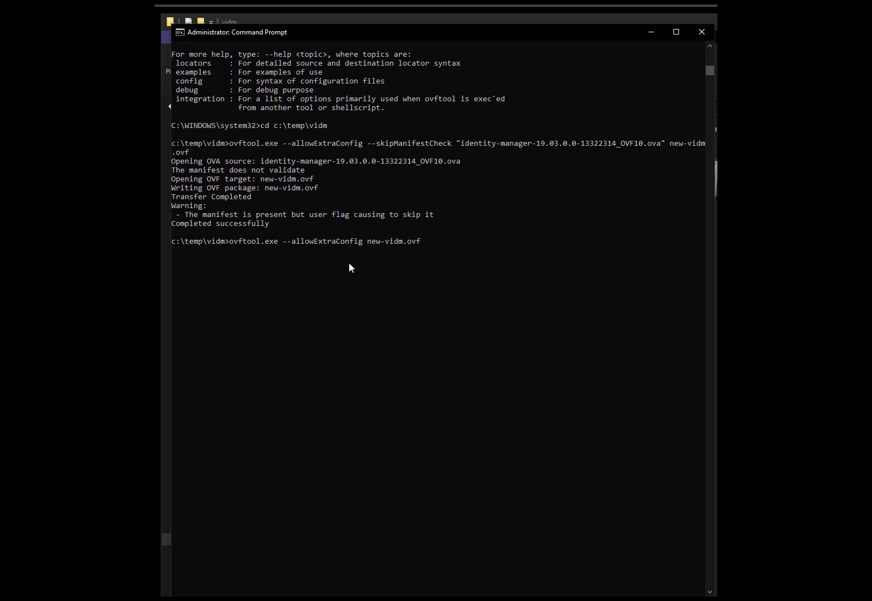
pyautogui.write('new-vidm.o')
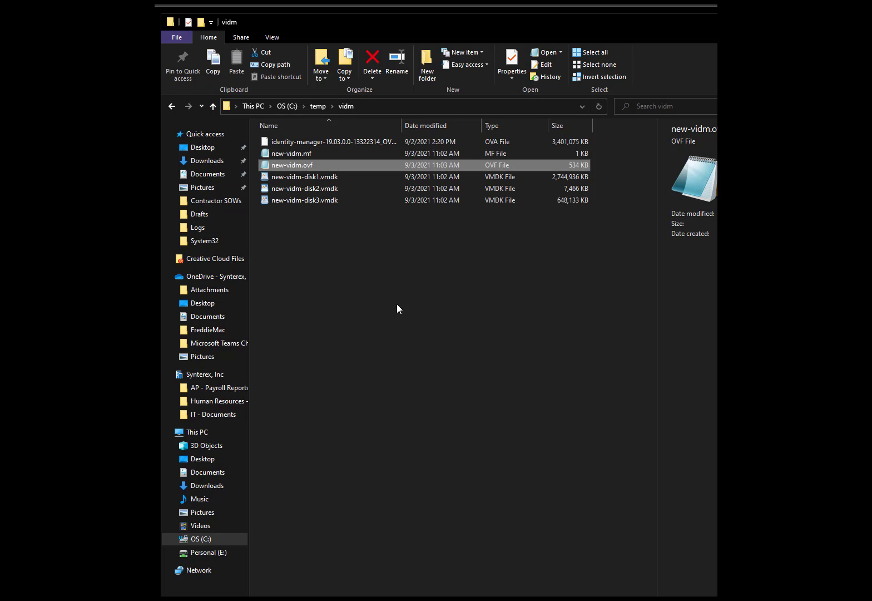
pyautogui.moveTo(405, 176)
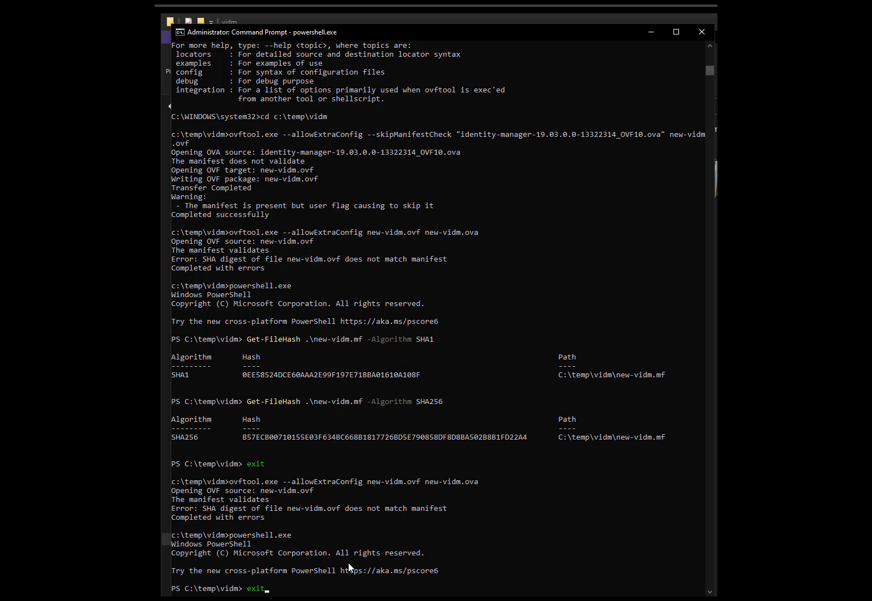
# Compute the SHA256 hash with Get-FileHash in PowerShell and select the resulting hash value
pyautogui.write('Get-FileHash .\\new-vidm.mf -Algorithm SHA256')
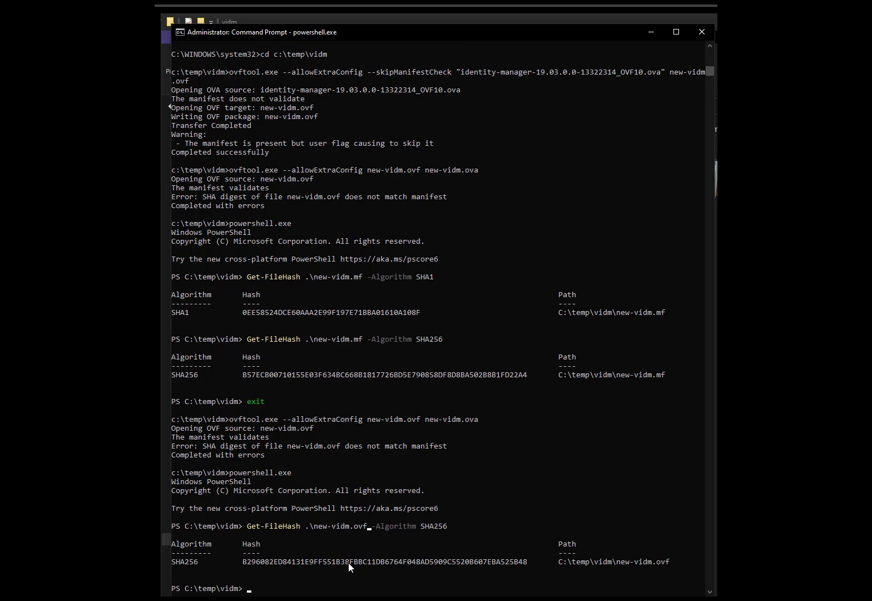
pyautogui.moveTo(265, 561); pyautogui.dragTo(514, 561)
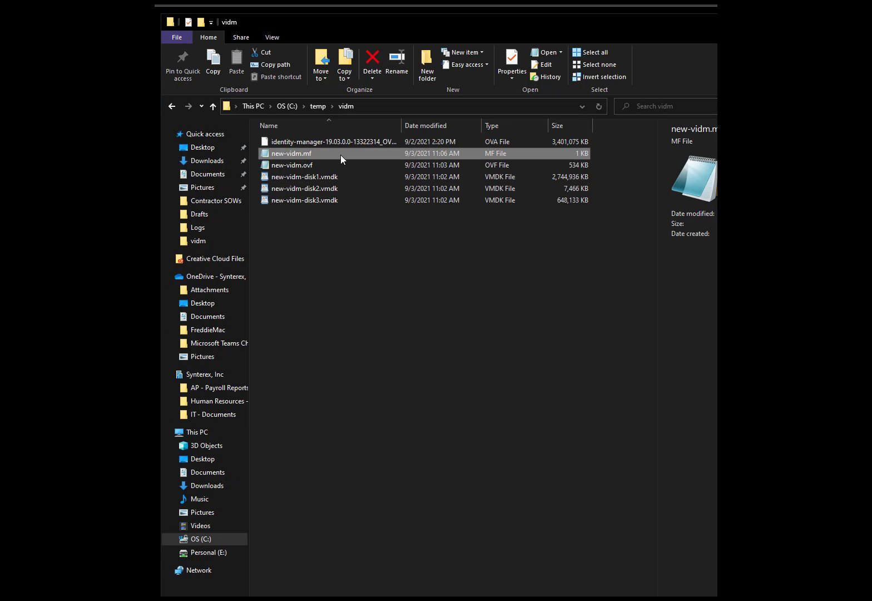
# Replace the manifest's new-vidm.ovf SHA256 with B296082E…BA525B48, then exit PowerShell
pyautogui.doubleClick(292, 154)
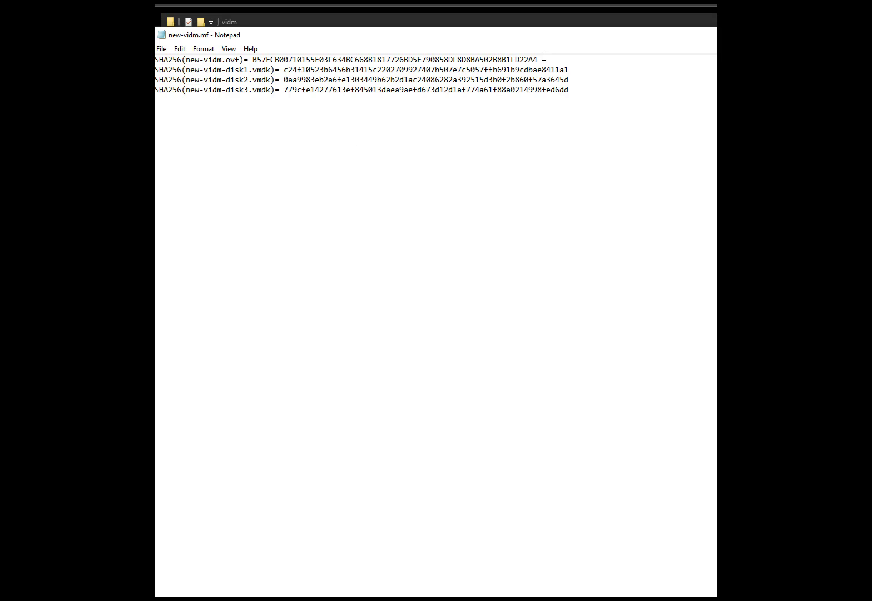
pyautogui.write('B296082ED84131E9FF551B38FBBC11DB6764F048AD5909C5520B607EBA525B48       C:\\temp\\vidm\\new-vidm.ovf')
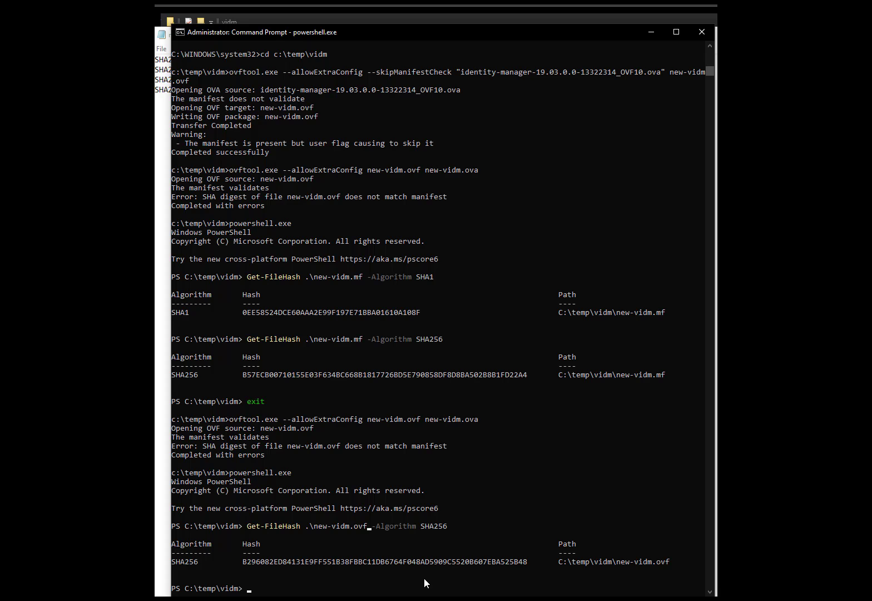
pyautogui.write('exit')
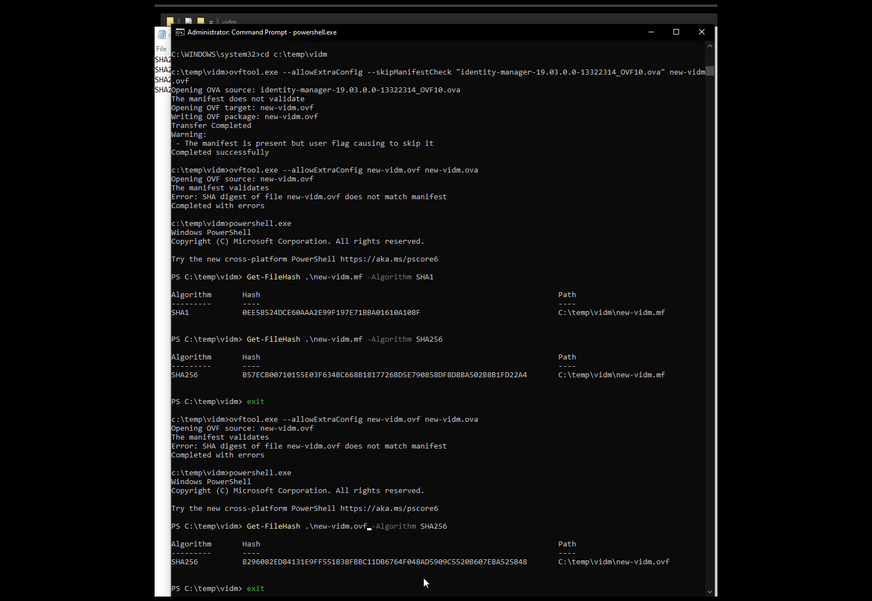